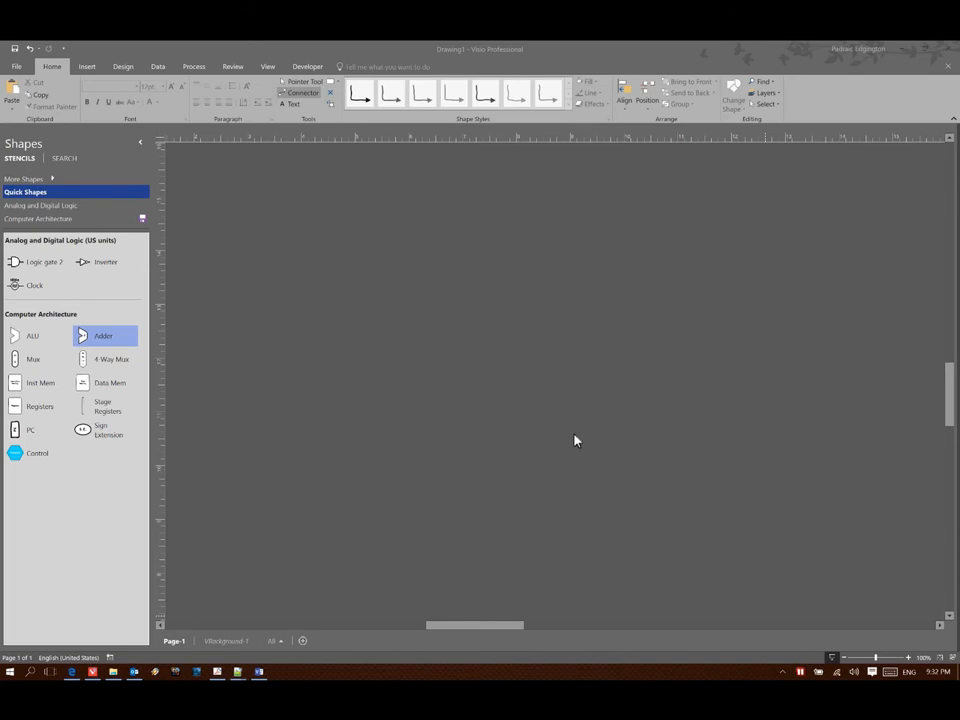
pyautogui.moveTo(40, 406)
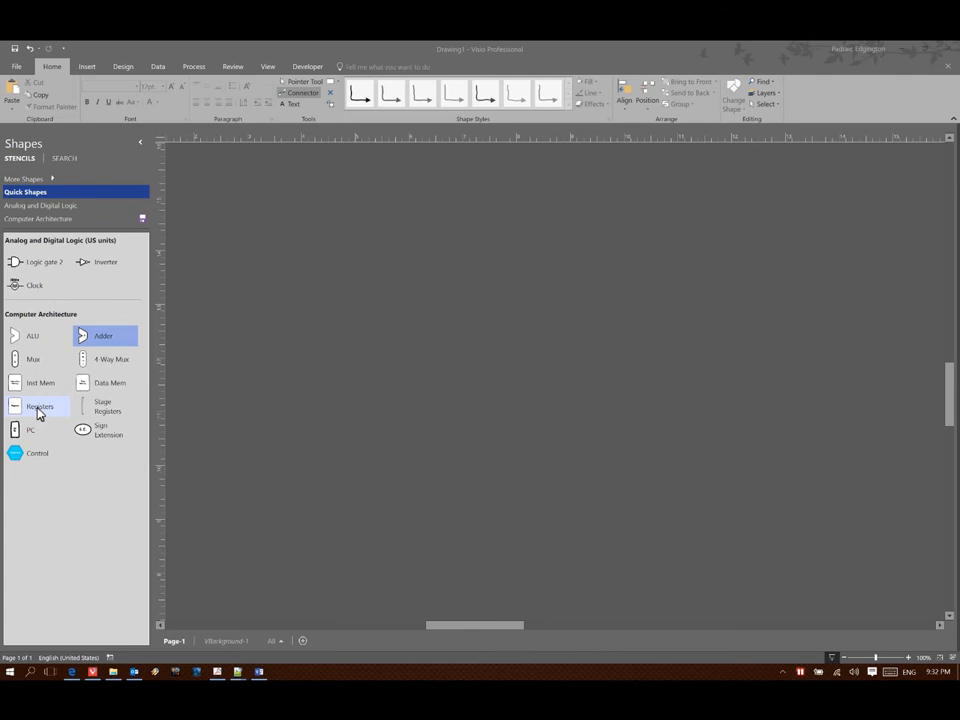
# Place a Registers block from the Computer Architecture stencil near the page centre
pyautogui.moveTo(40, 406); pyautogui.dragTo(432, 376)
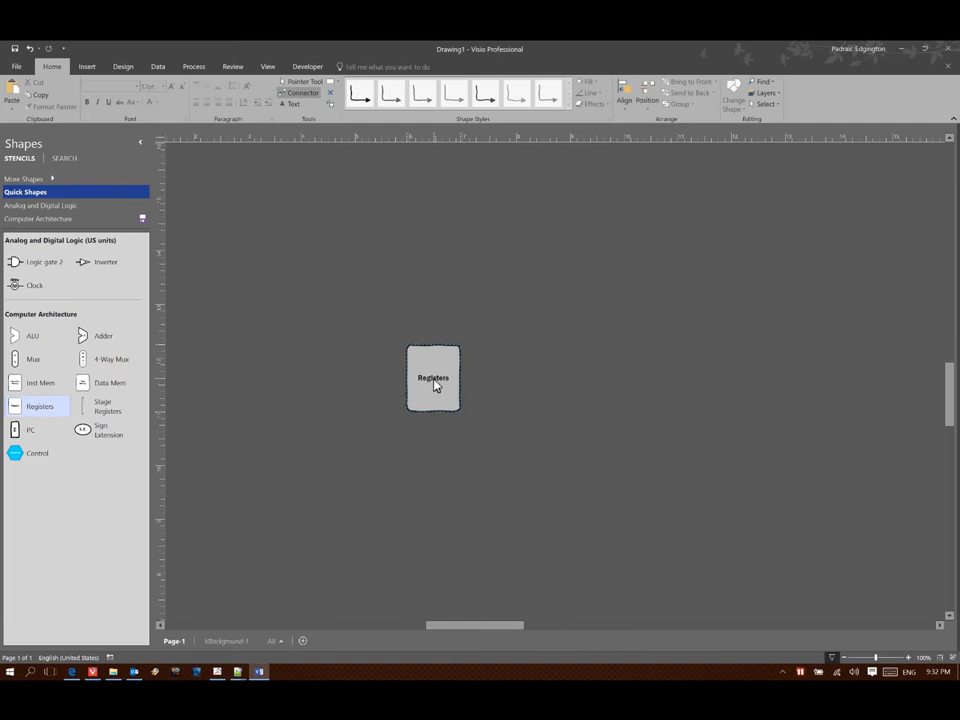
pyautogui.click(432, 378)
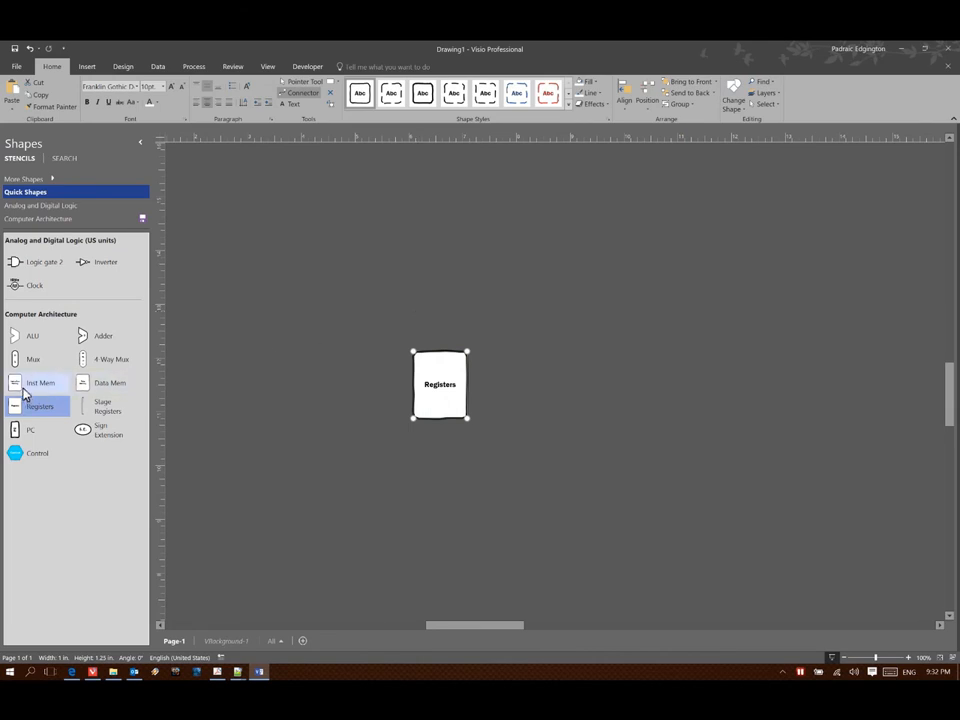
# Place an Instruction Memory block left of Registers and wire it into Registers twice
pyautogui.moveTo(40, 384); pyautogui.dragTo(328, 384)
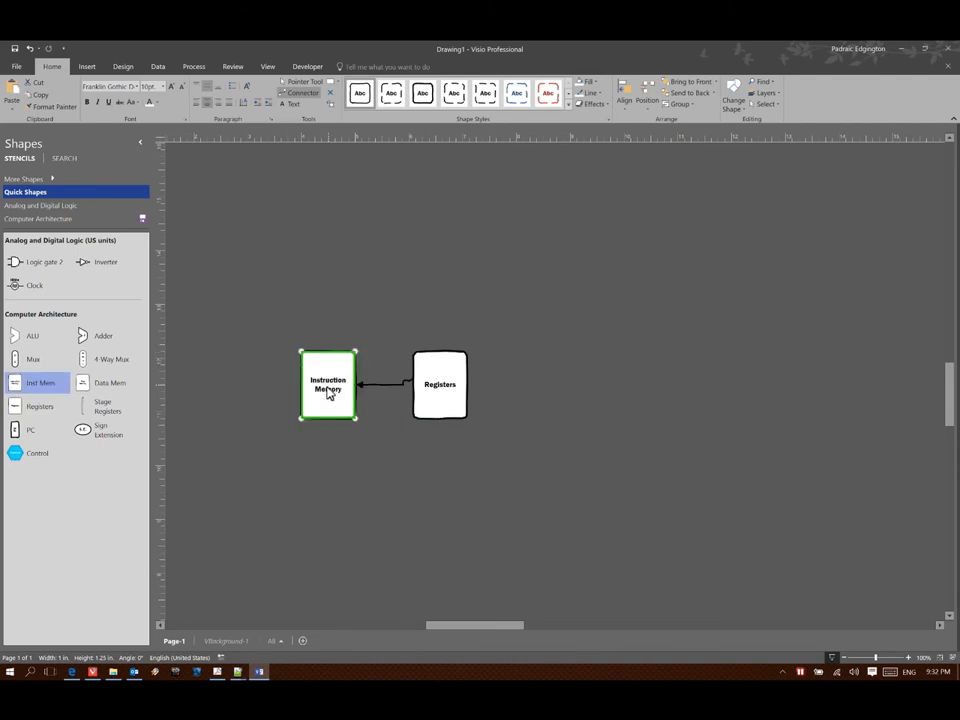
pyautogui.click(440, 384)
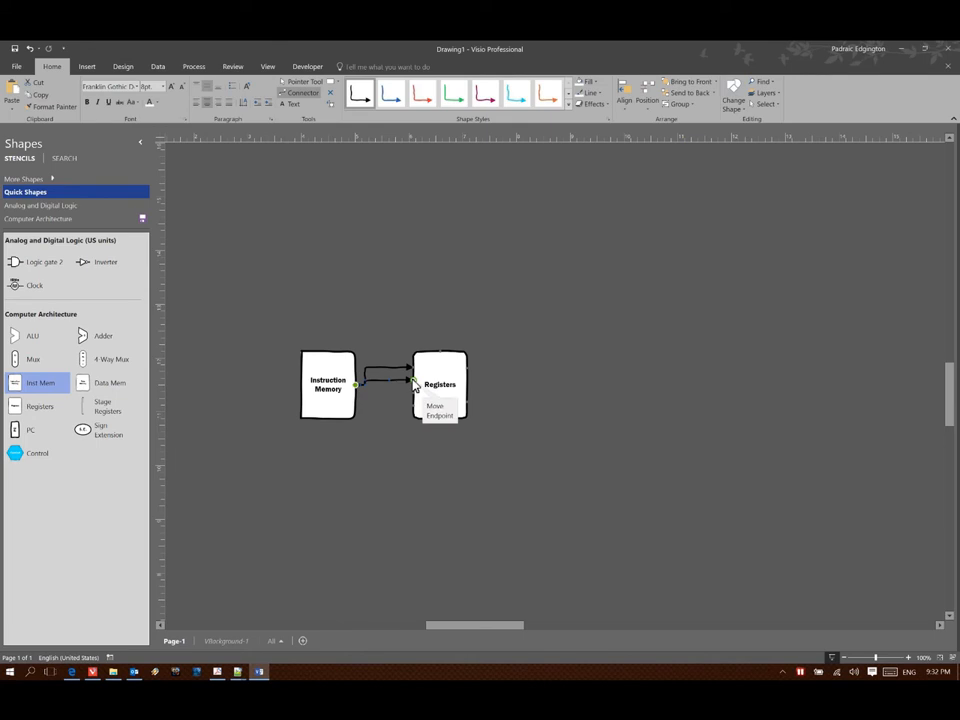
pyautogui.moveTo(390, 424)
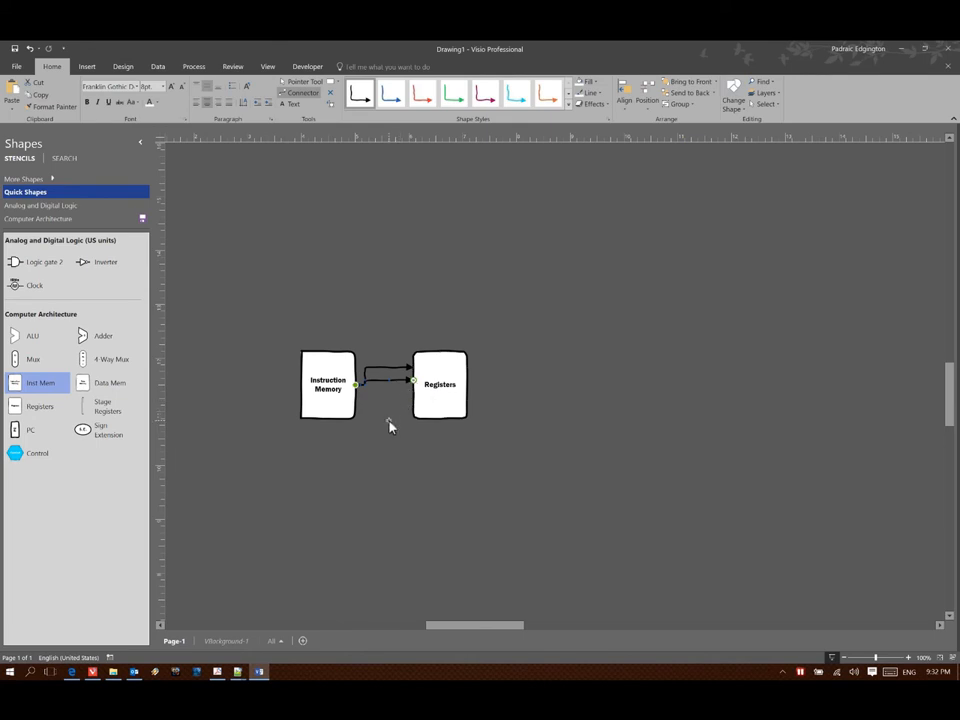
pyautogui.click(440, 384)
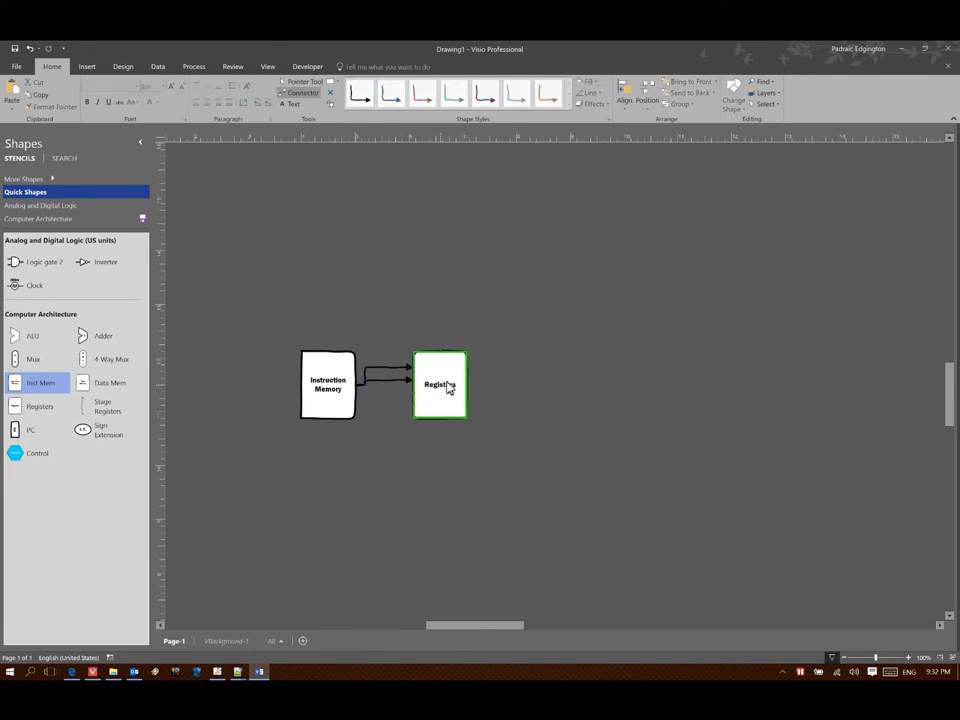
# Place an ALU right of Registers, fed by wires from Registers and Instruction Memory
pyautogui.moveTo(32, 336); pyautogui.dragTo(550, 404)
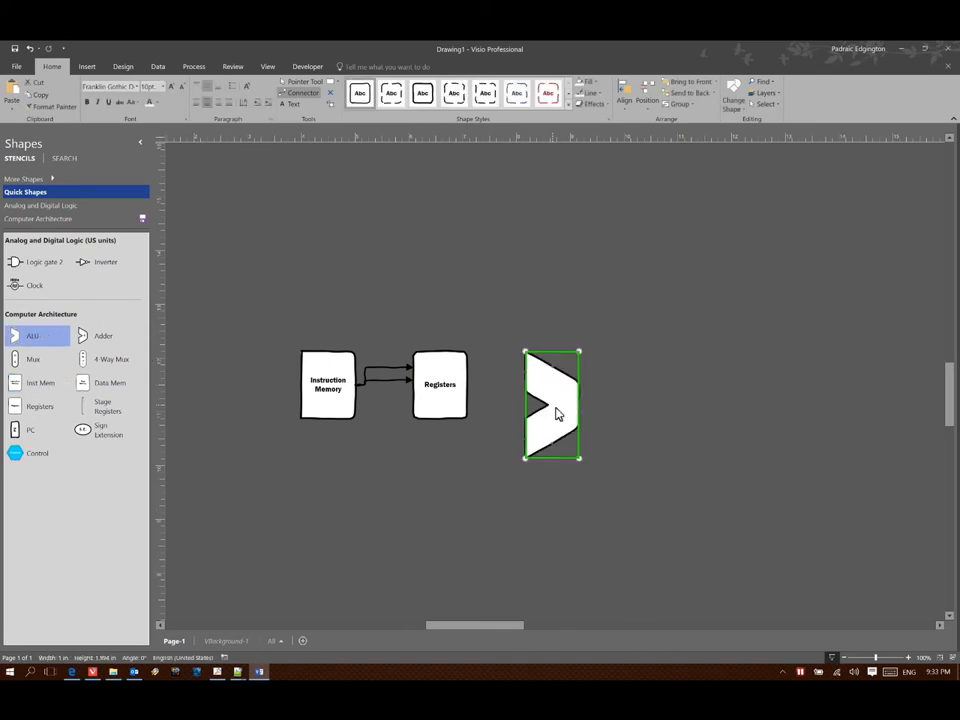
pyautogui.click(440, 384)
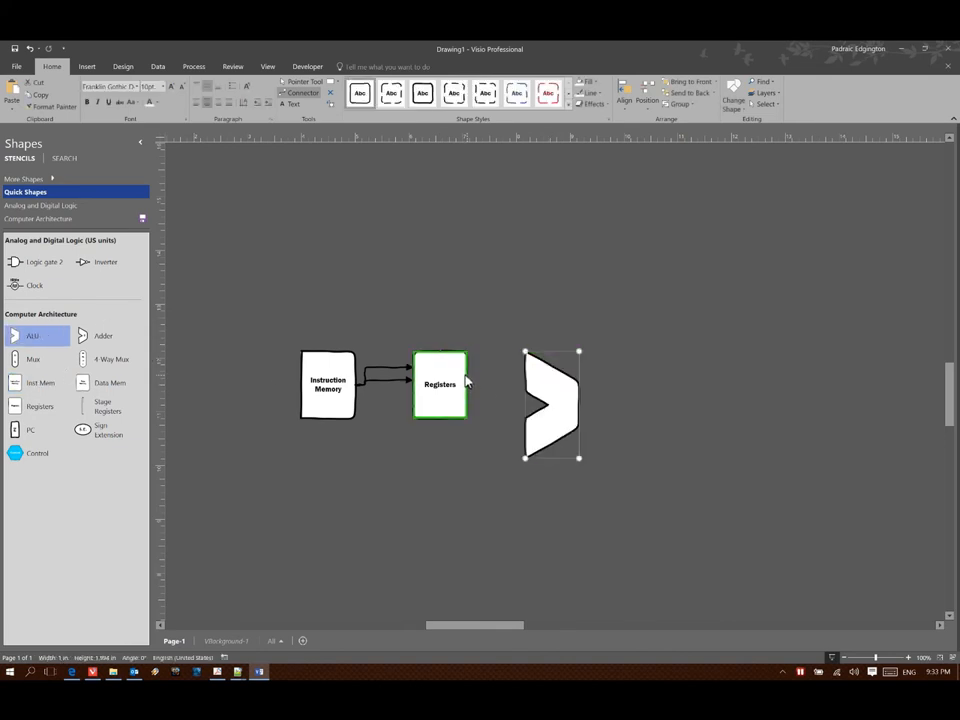
pyautogui.click(550, 404)
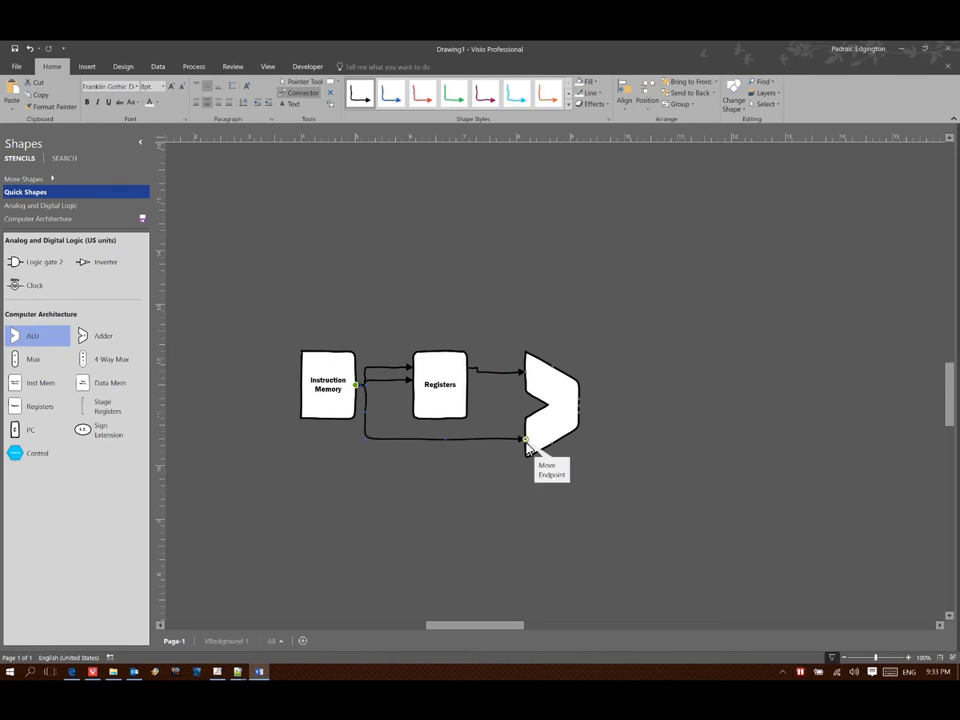
pyautogui.moveTo(138, 422)
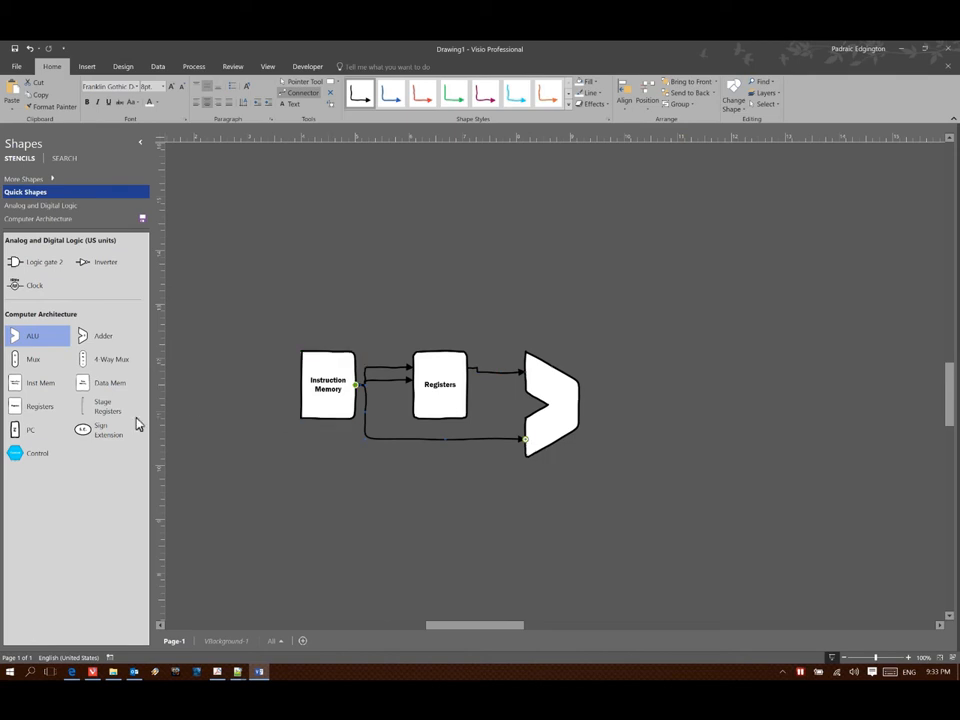
# Place a Data Memory block right of the ALU, wired from the ALU output and Registers
pyautogui.moveTo(110, 382); pyautogui.dragTo(670, 390)
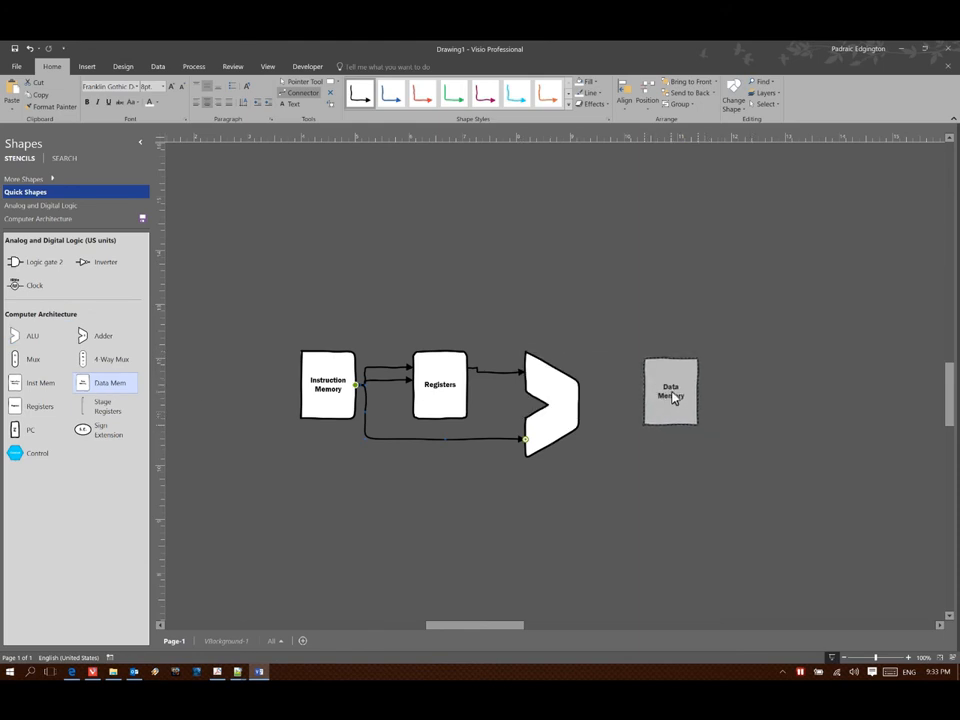
pyautogui.click(670, 388)
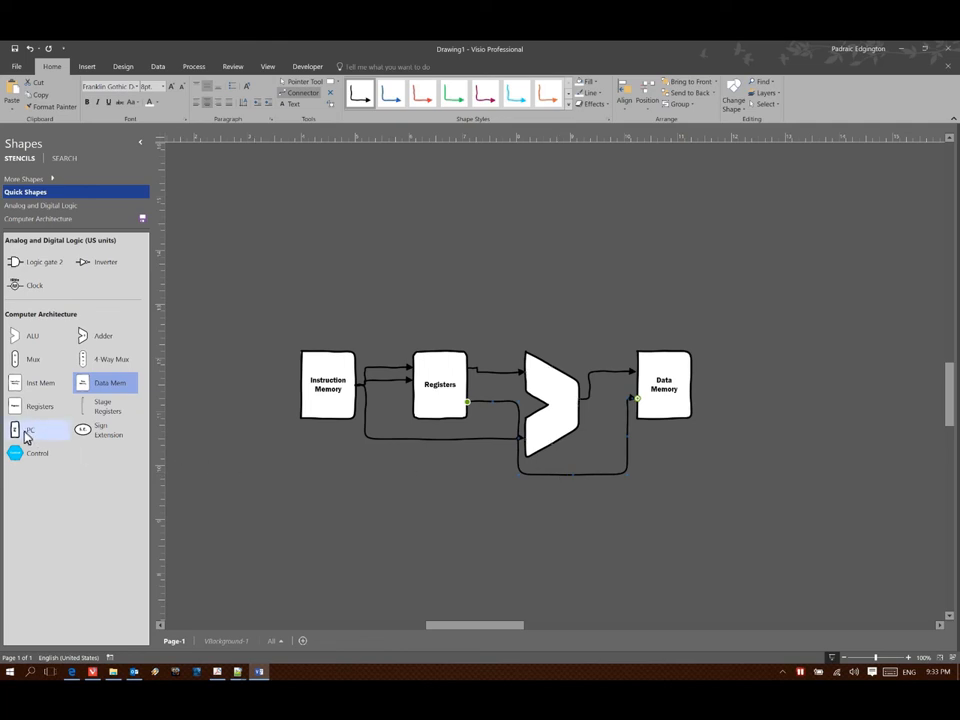
# Place a PC block left of Instruction Memory for the adder loop
pyautogui.moveTo(30, 430); pyautogui.dragTo(218, 364)
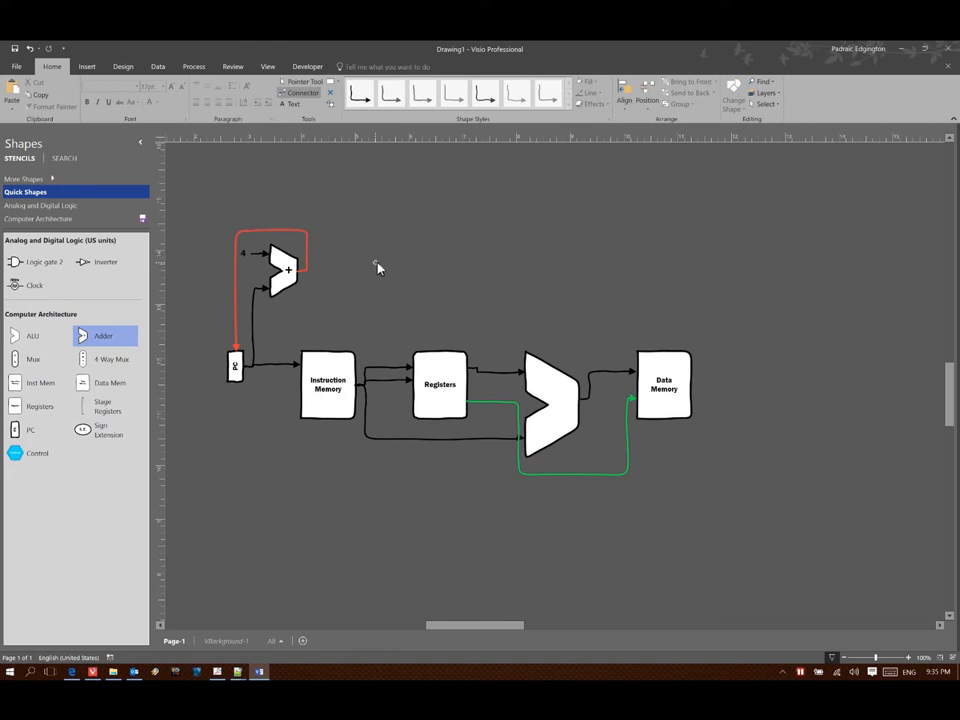
pyautogui.click(328, 384)
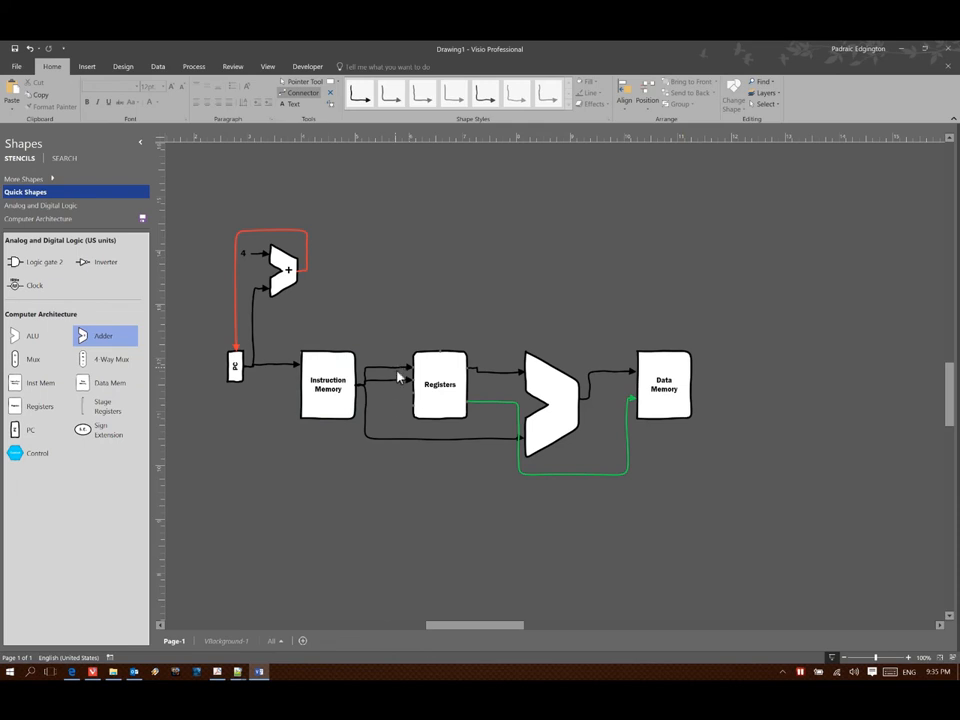
pyautogui.moveTo(384, 448)
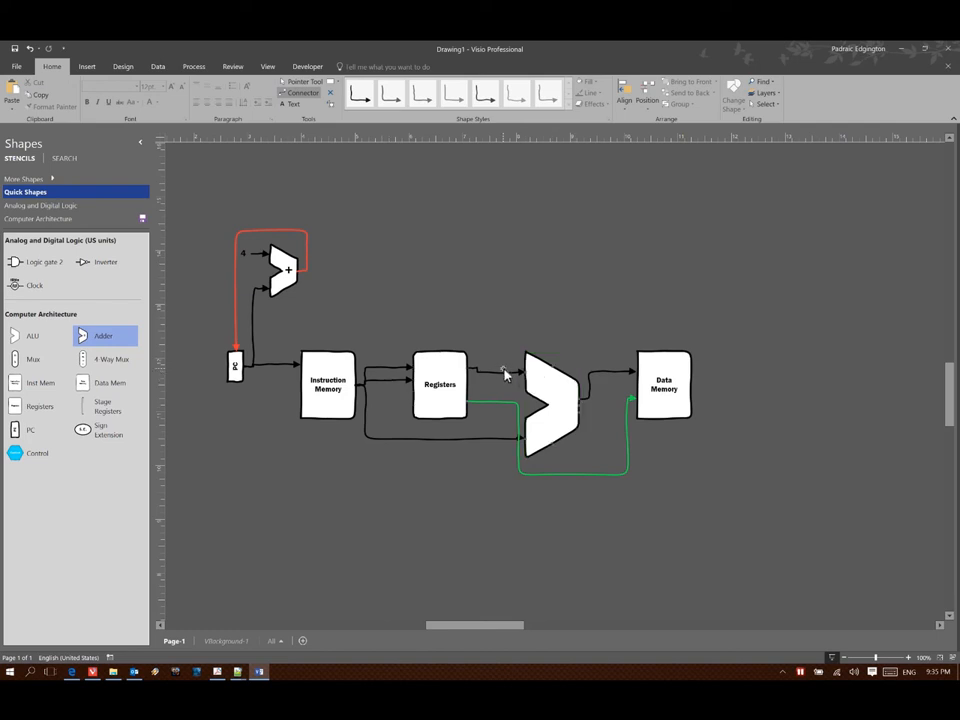
pyautogui.click(552, 404)
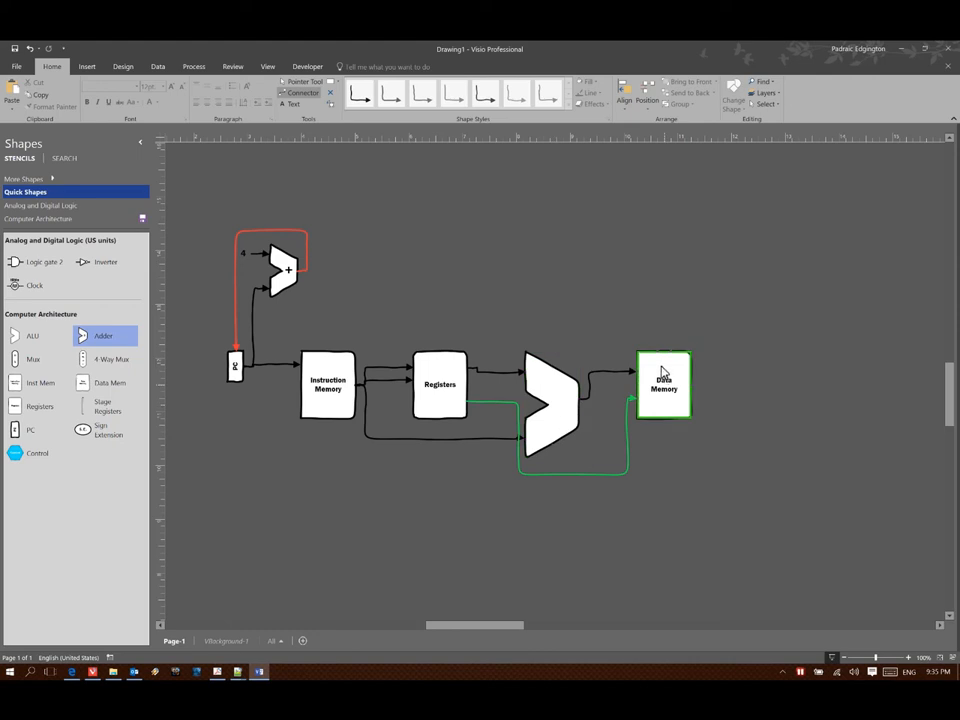
pyautogui.moveTo(664, 370)
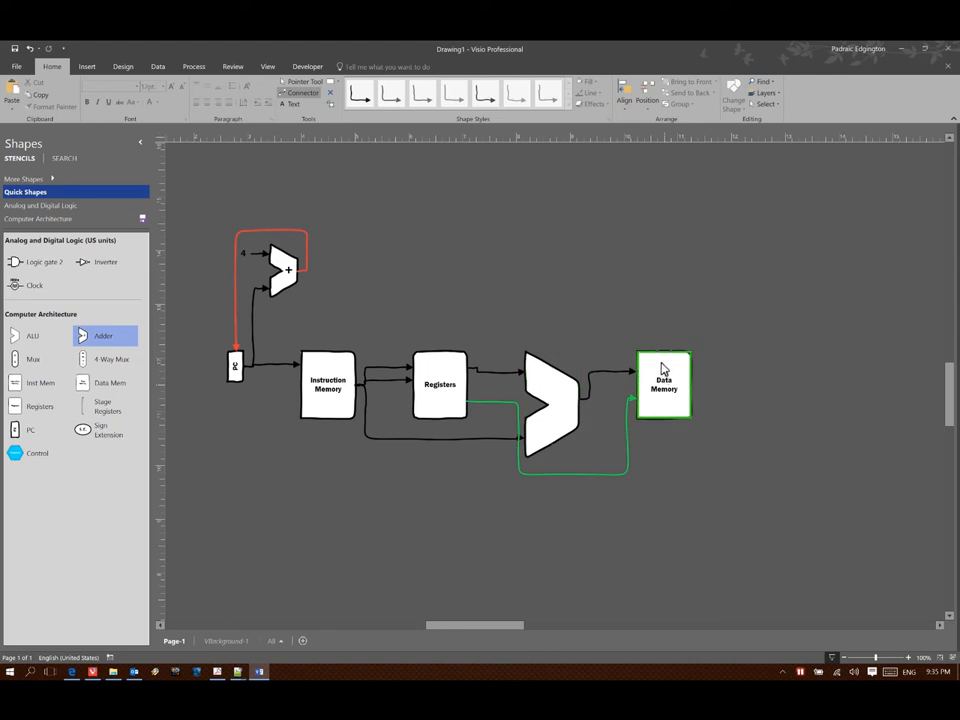
pyautogui.click(440, 384)
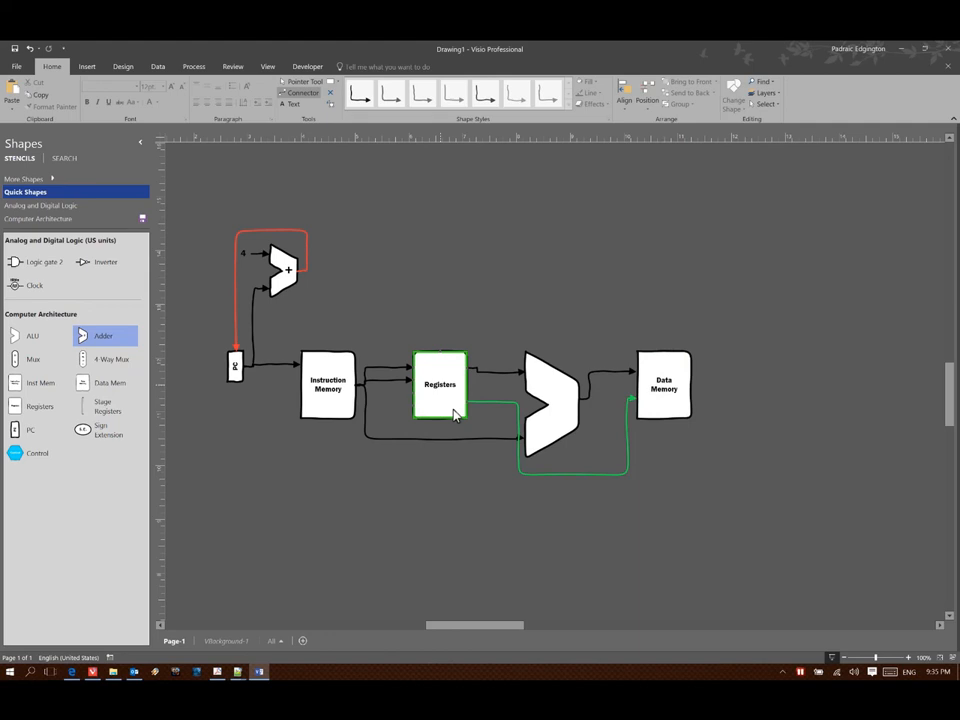
pyautogui.click(664, 384)
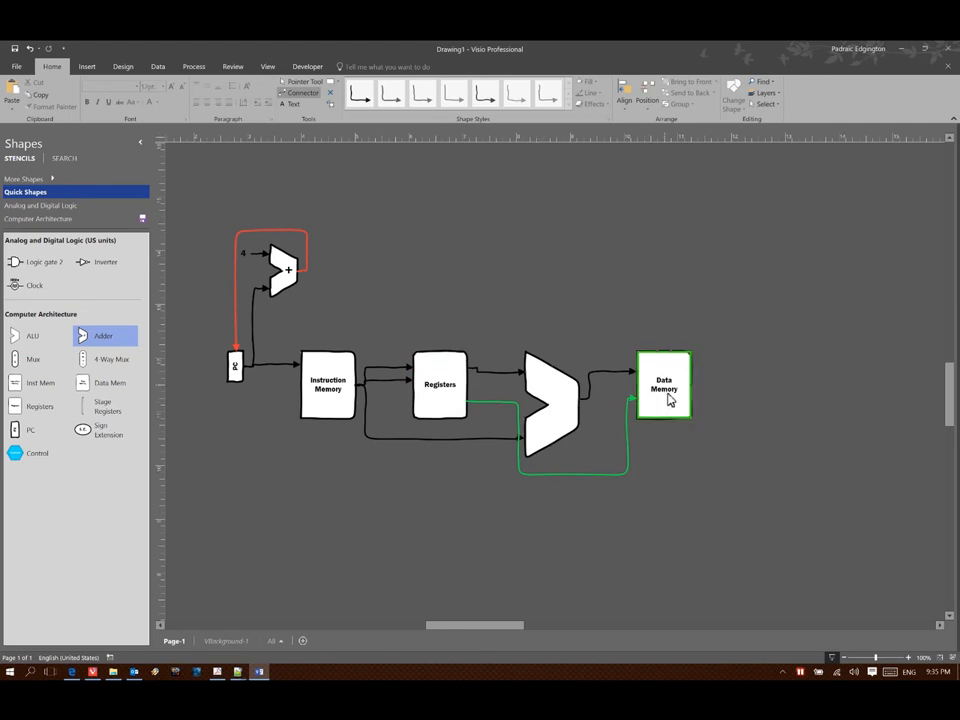